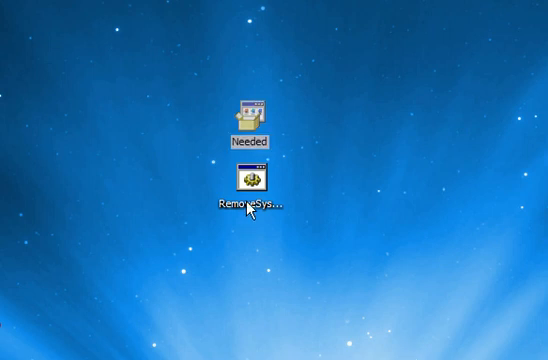
Launch the Needed self-extractor so it prompts for taskkill's destination folder
click(252, 180)
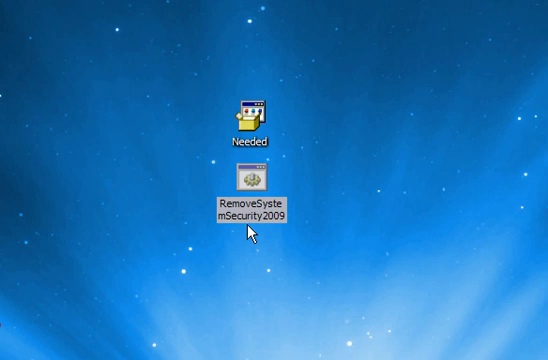
mouse_move(298, 222)
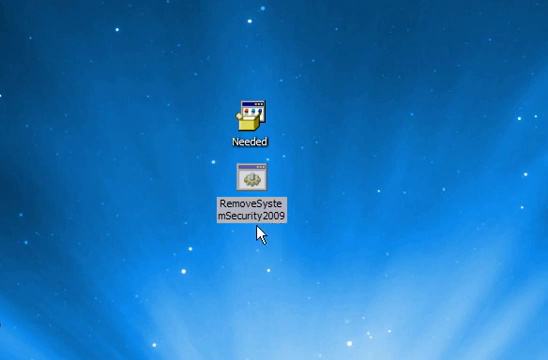
mouse_move(240, 236)
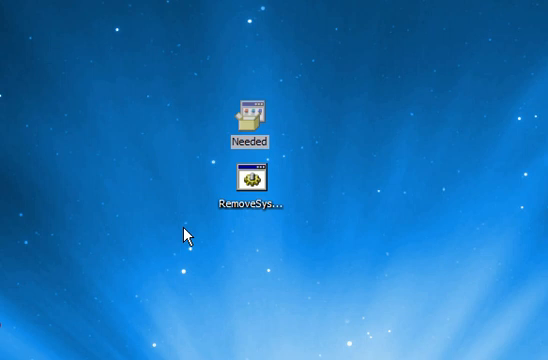
mouse_move(244, 124)
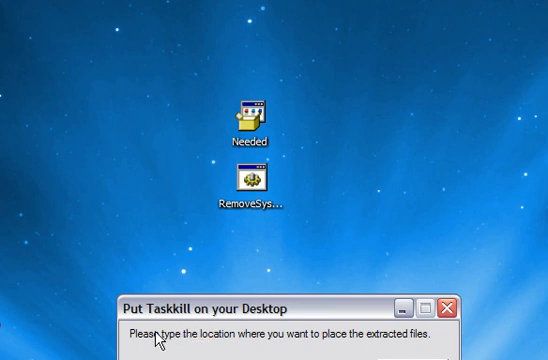
mouse_move(326, 344)
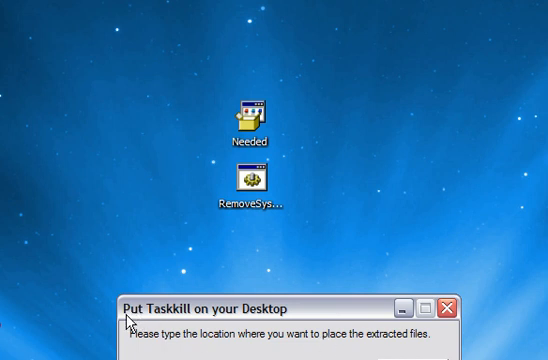
mouse_move(124, 324)
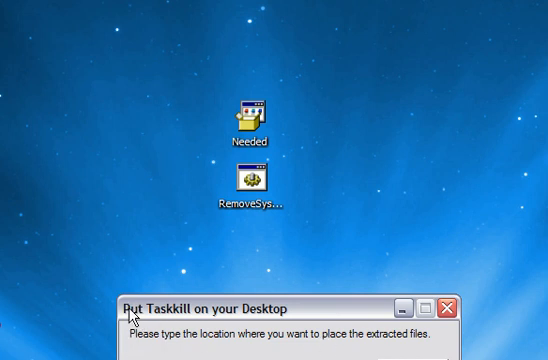
mouse_move(310, 306)
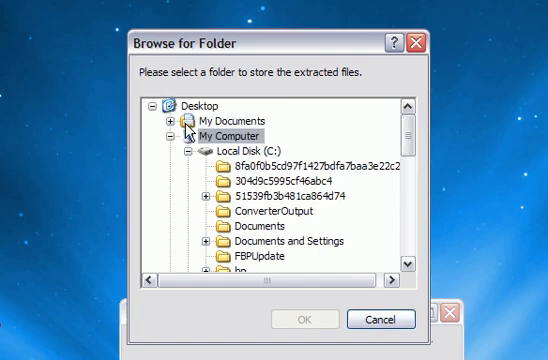
mouse_move(172, 112)
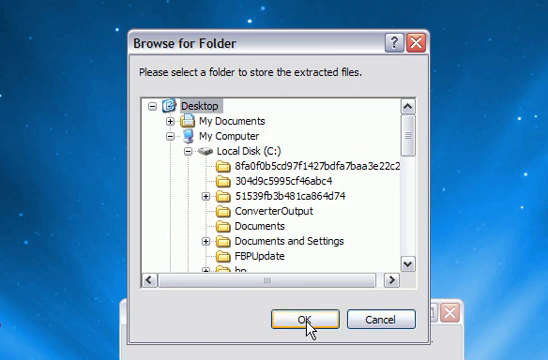
mouse_move(304, 68)
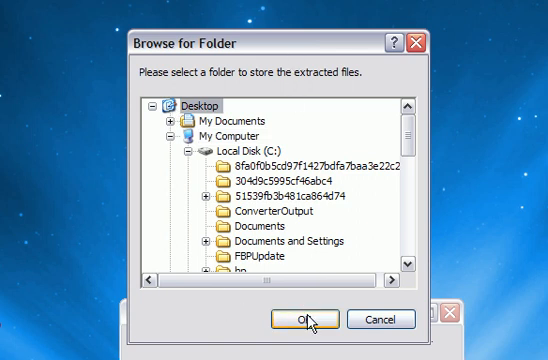
Confirm Desktop as the extraction destination in Browse for Folder
click(300, 320)
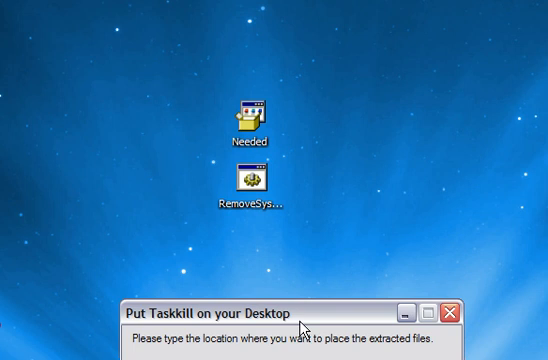
mouse_move(300, 328)
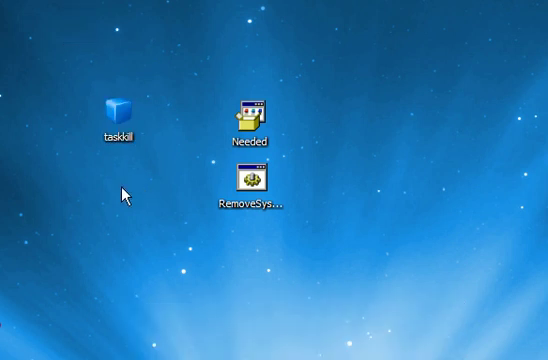
mouse_move(158, 148)
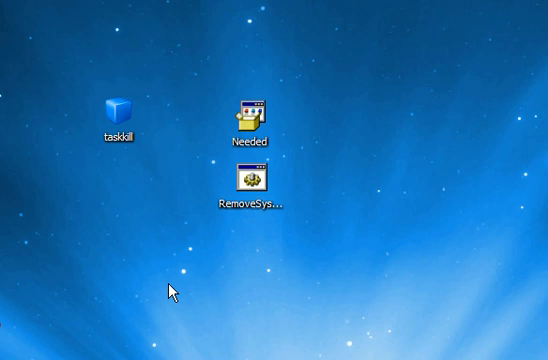
Finish extraction so taskkill appears on the desktop beside Needed and RemoveSystemSecurity2009.bat
click(244, 184)
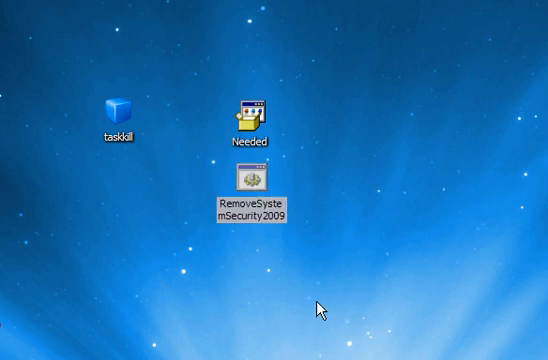
mouse_move(356, 292)
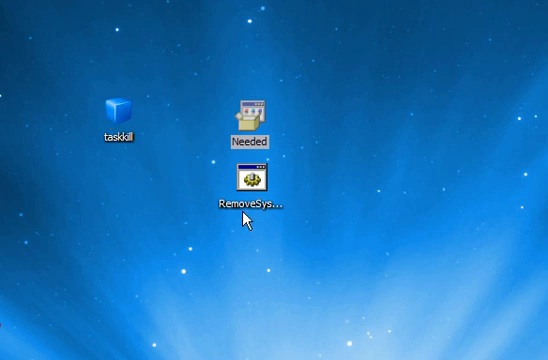
click(256, 178)
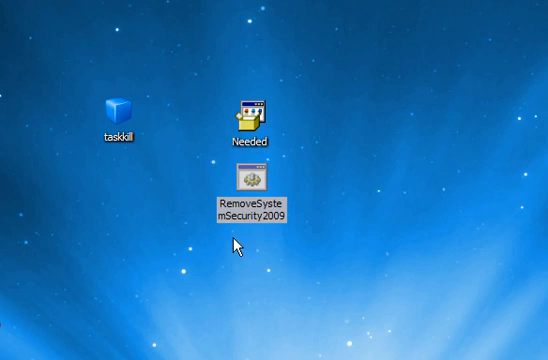
mouse_move(228, 262)
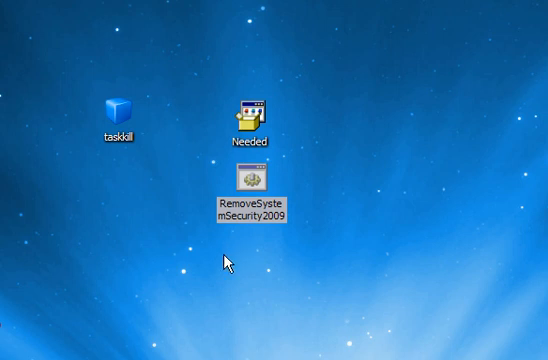